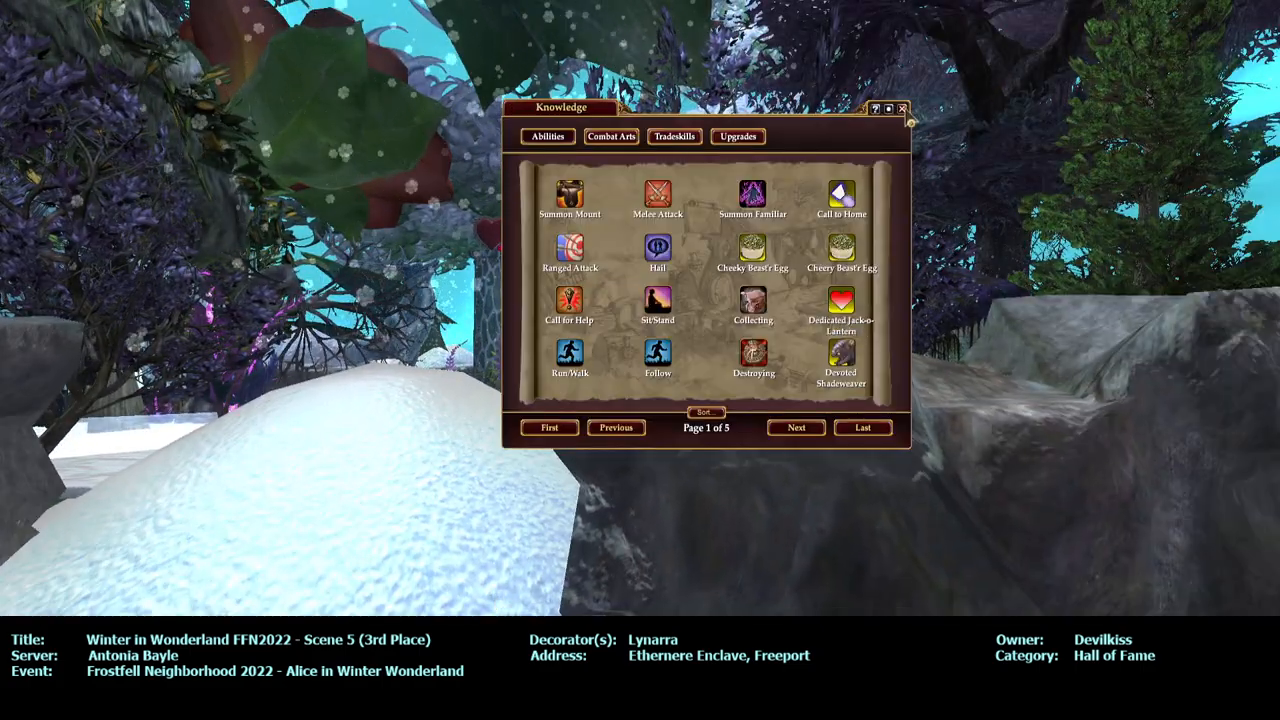
Close the Knowledge window and walk through the snowy garden toward the heart arch and lake
click(900, 108)
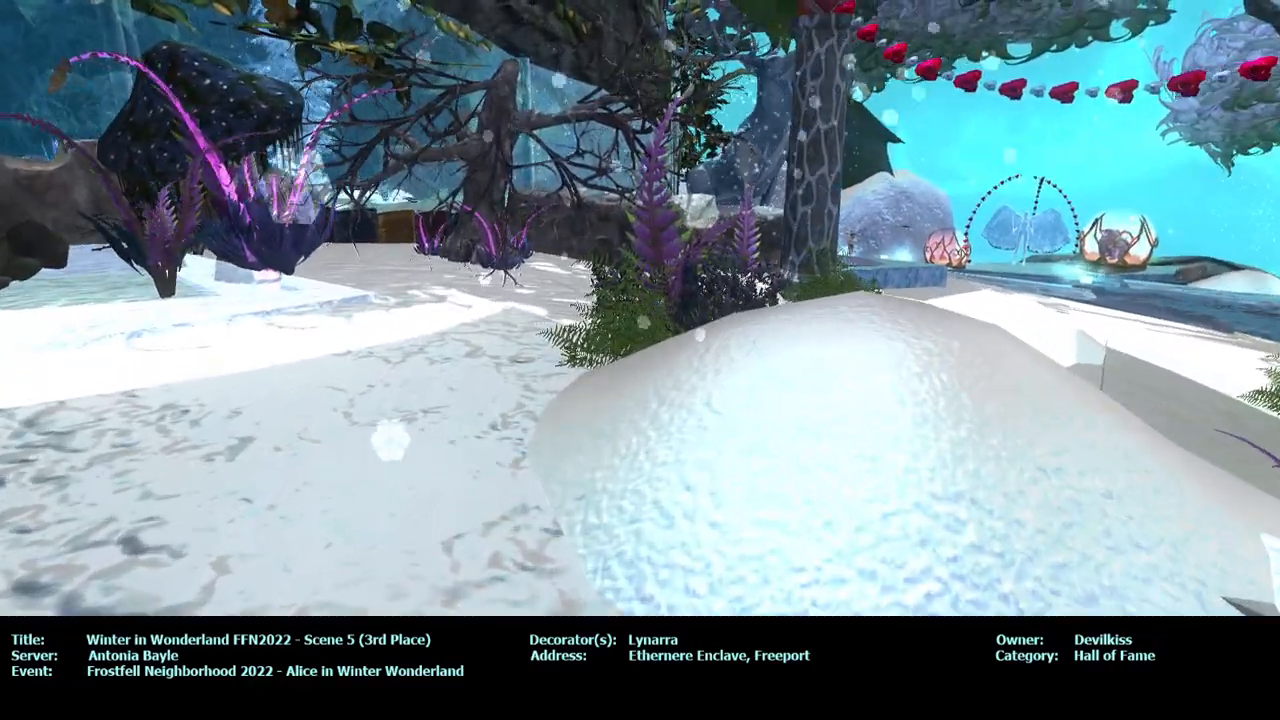
mouse_move(640, 360)
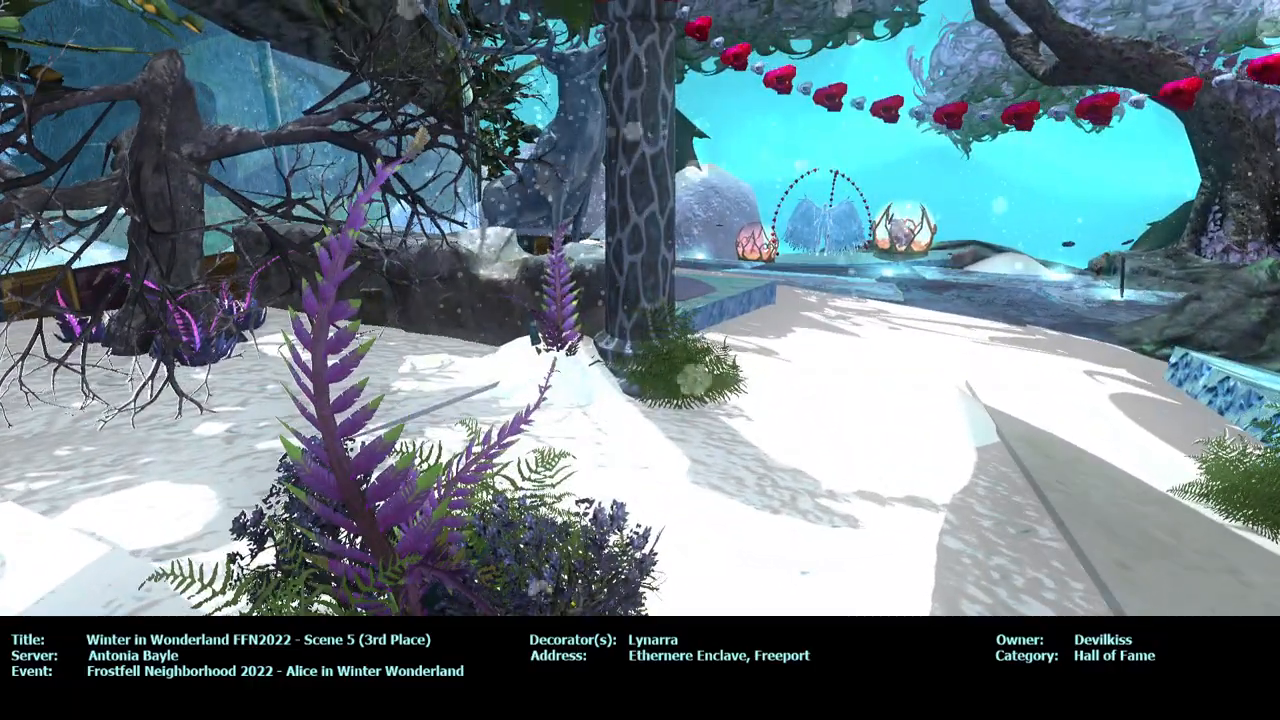
mouse_move(640, 360)
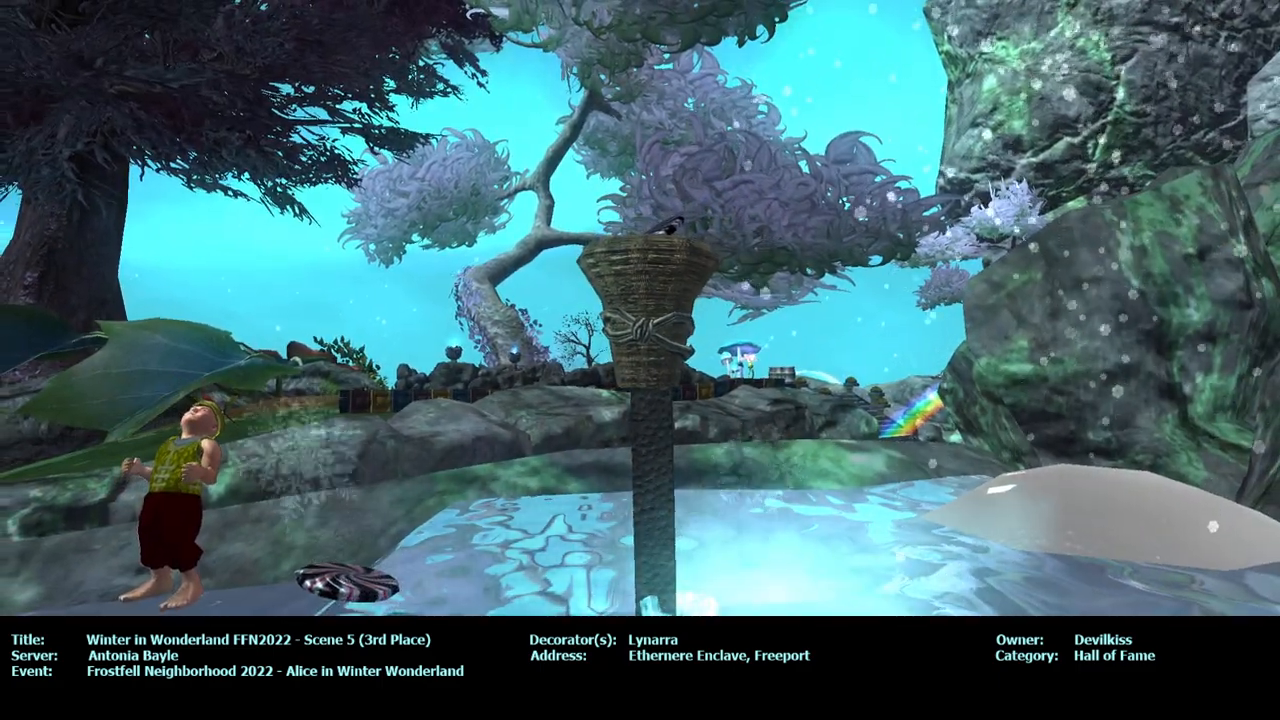
mouse_move(640, 360)
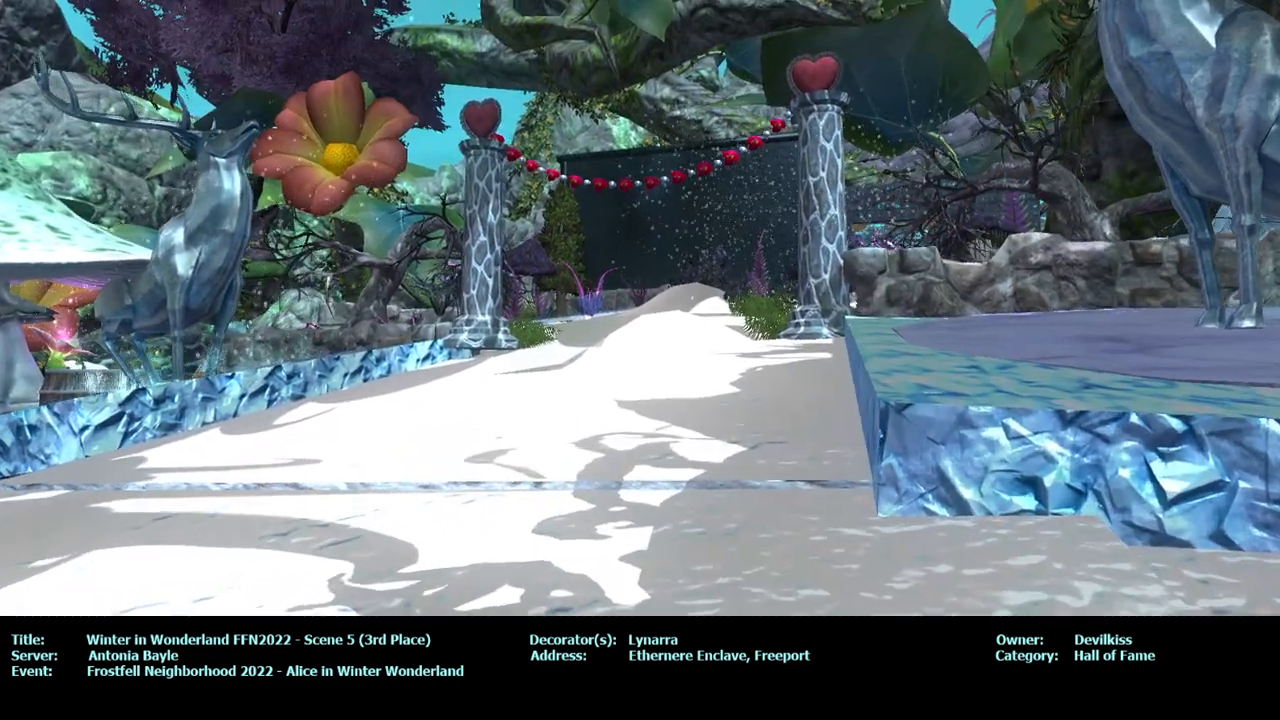
mouse_move(640, 360)
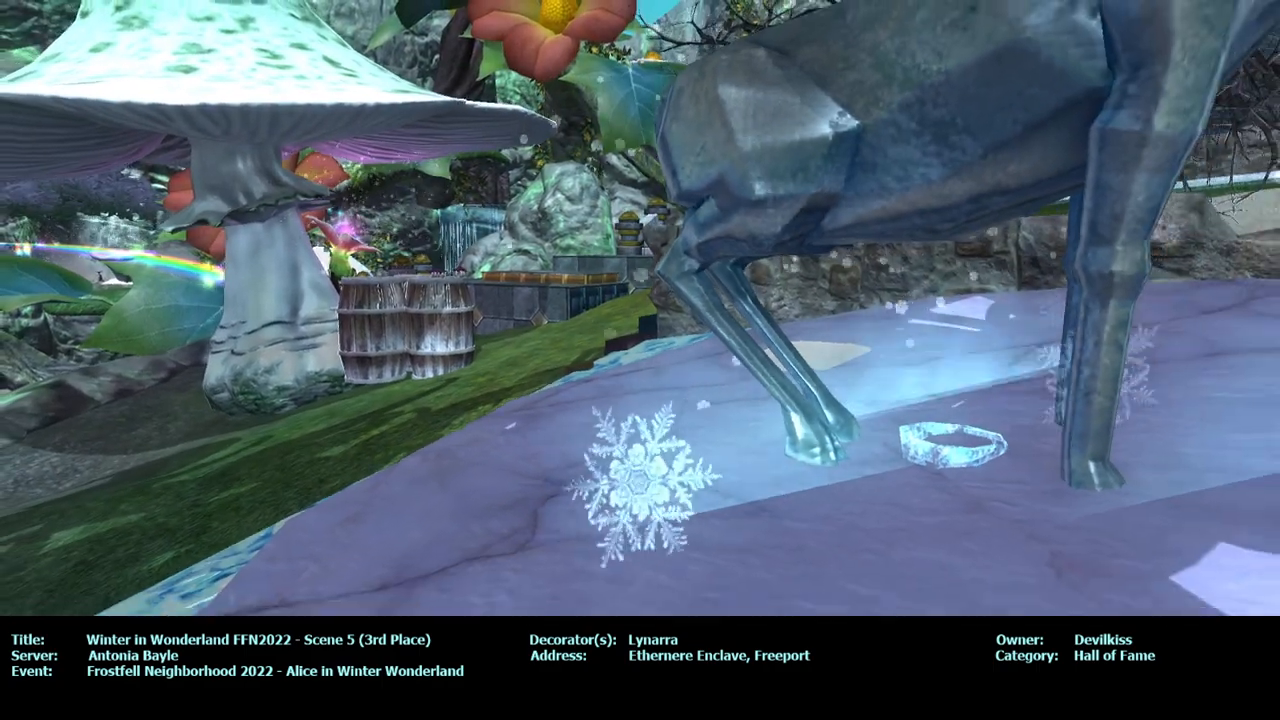
mouse_move(690, 424)
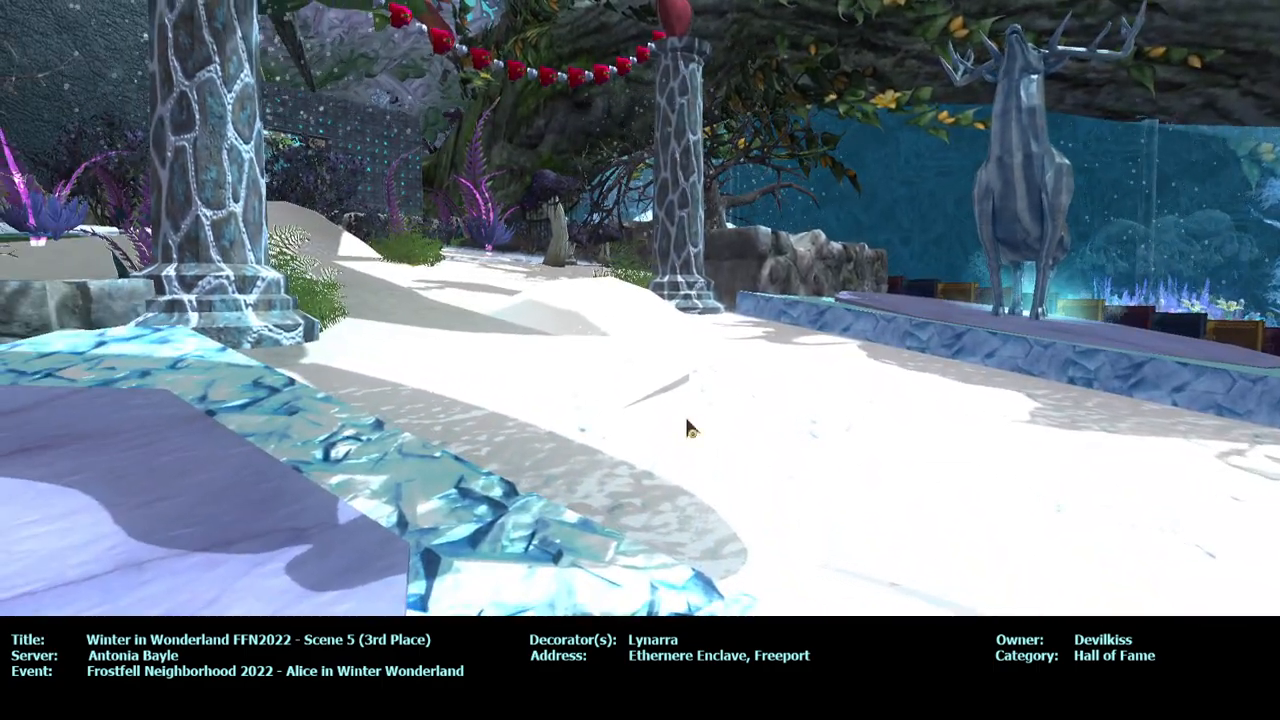